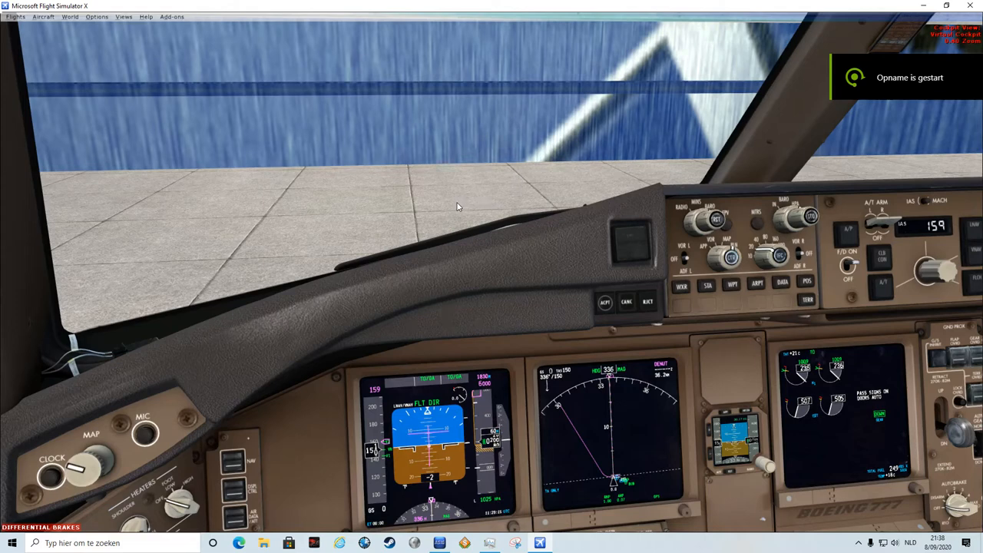
mouse_move(400, 194)
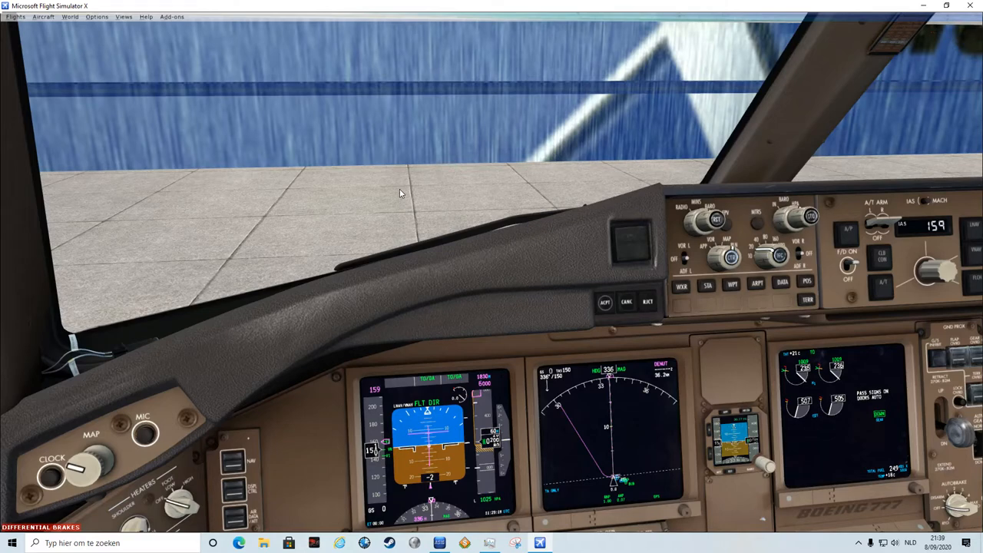
- Lift the 777 off its stand, view the climb from the right overwing, then return to the virtual cockpit
key(s)
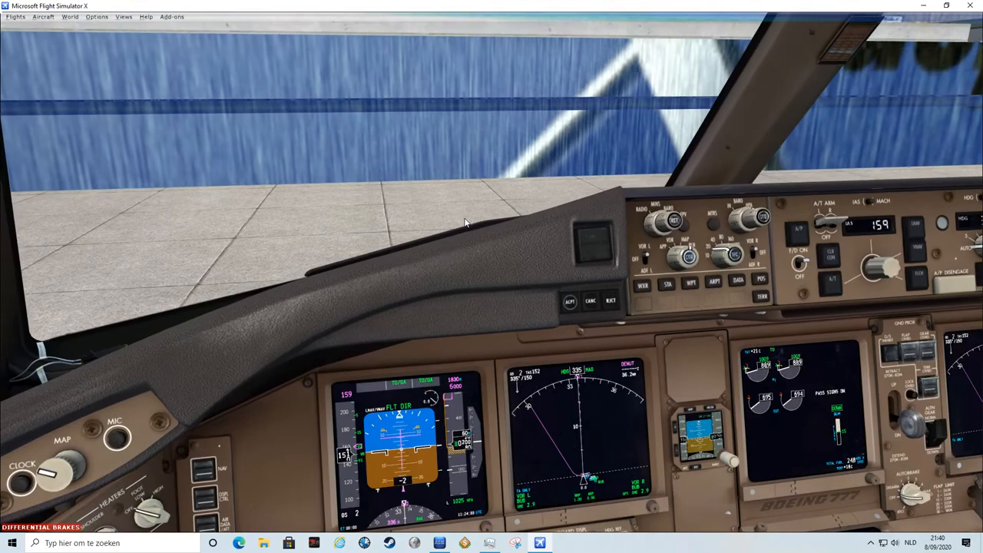
key(s)
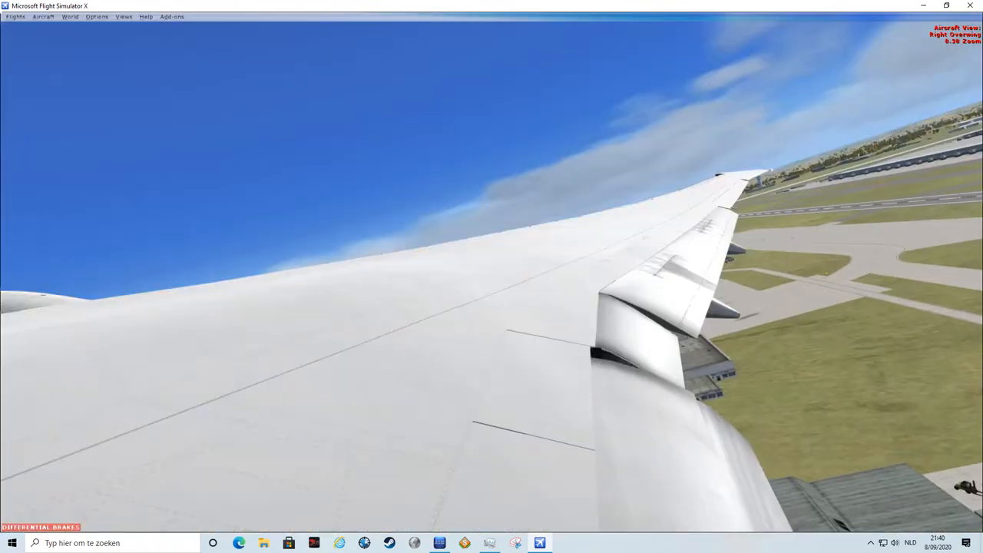
key(S)
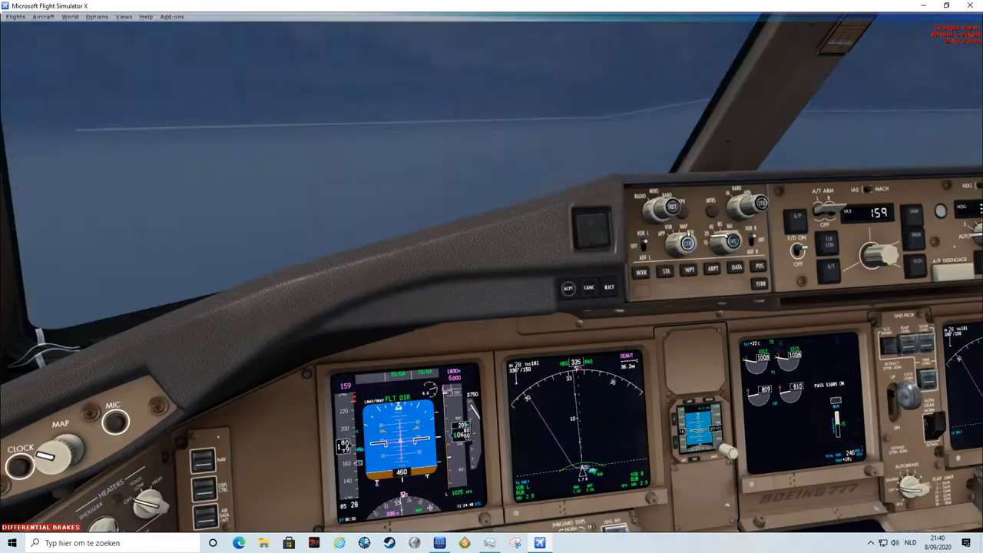